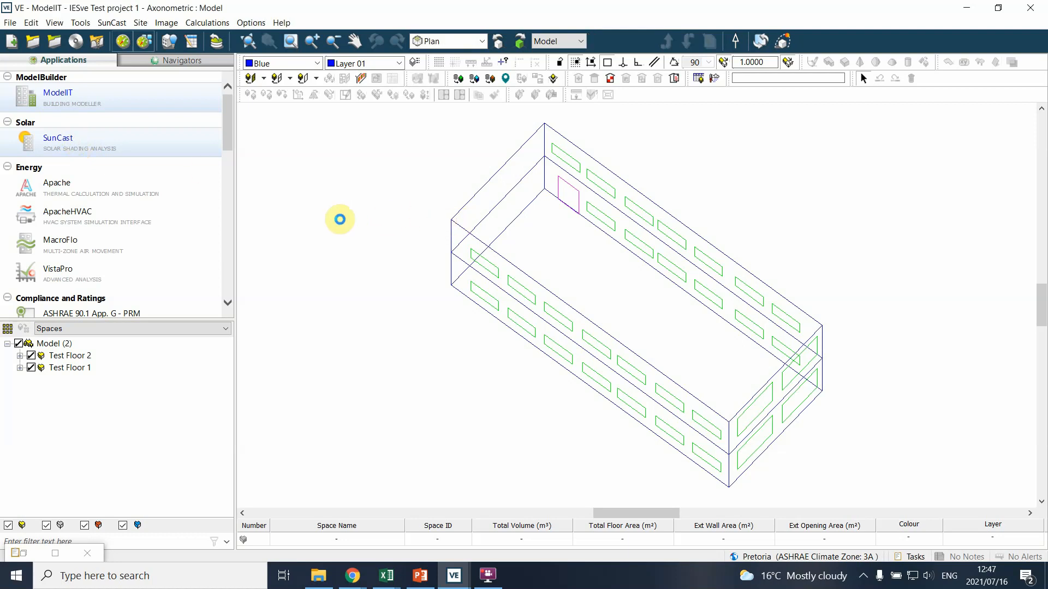
# - Open the Building Template Manager in Apache on the default Radiance Surfaces template
pyautogui.click(56, 182)
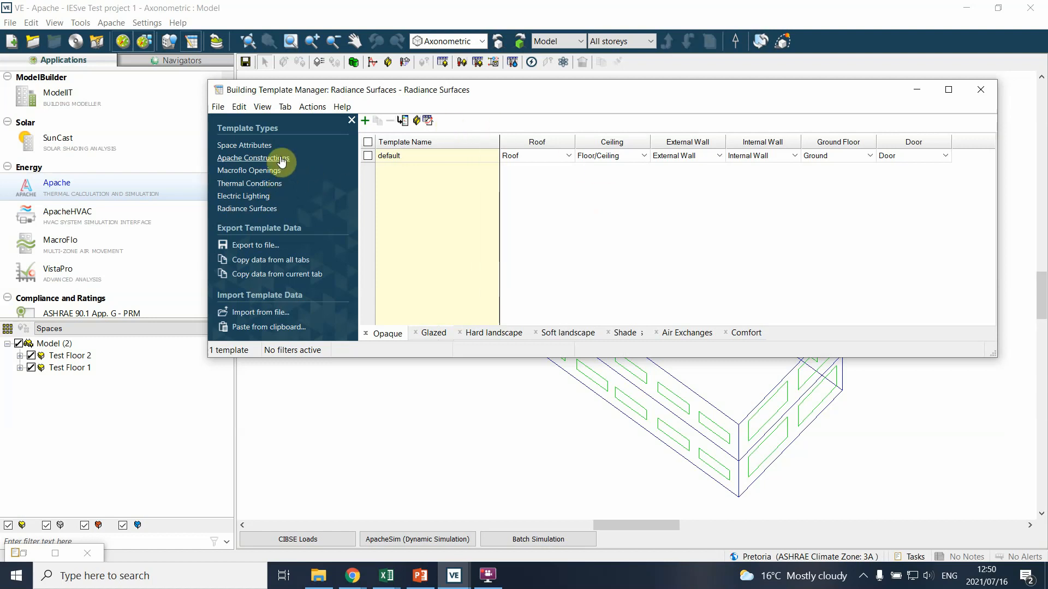
pyautogui.click(385, 575)
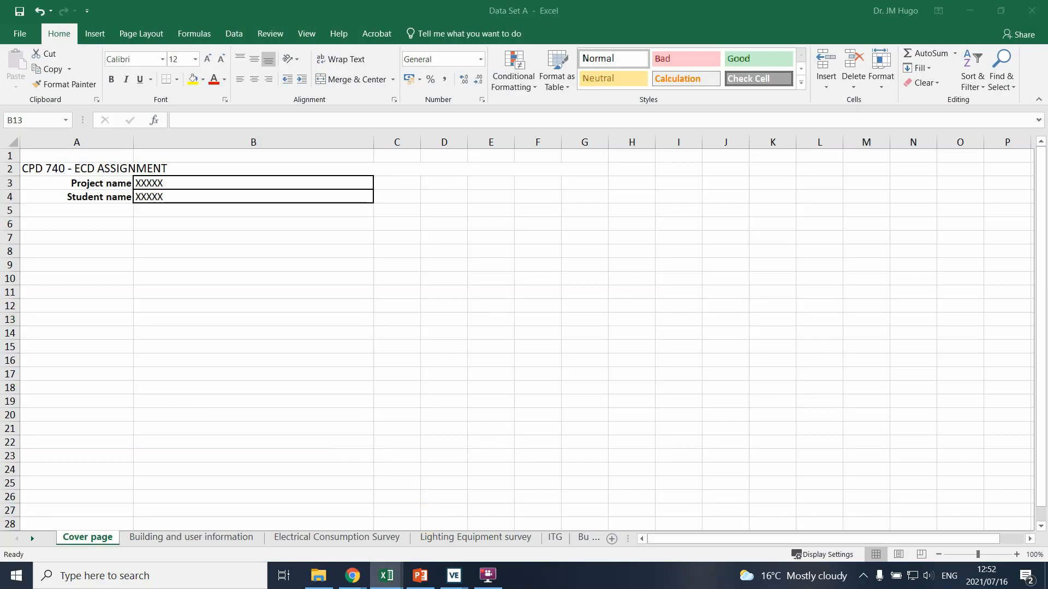
# - Switch to the IESve Modelling Information - Pretoria workbook's Building and user information sheet
pyautogui.click(191, 537)
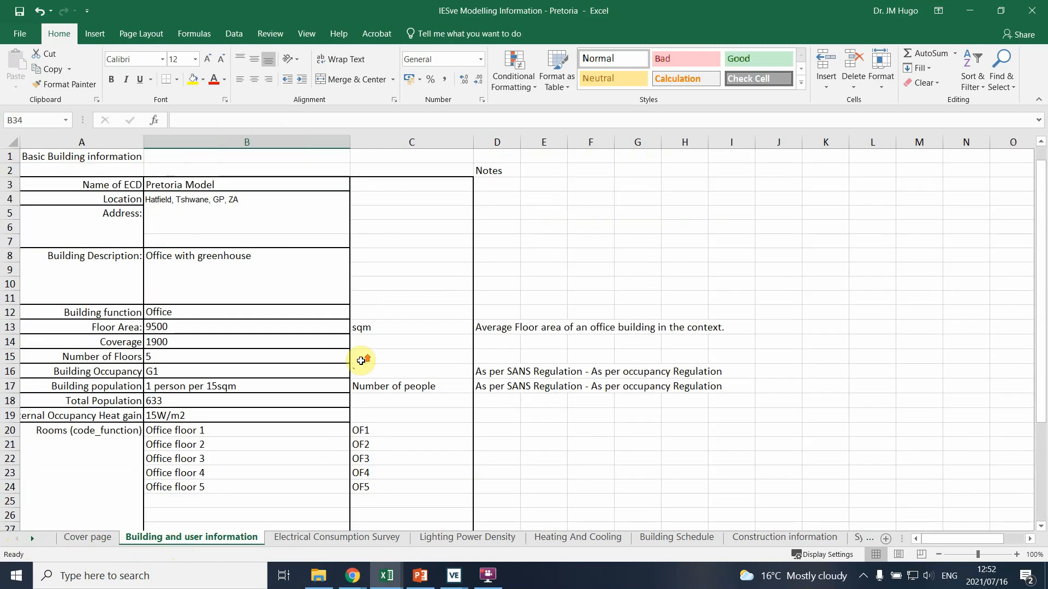
pyautogui.click(497, 371)
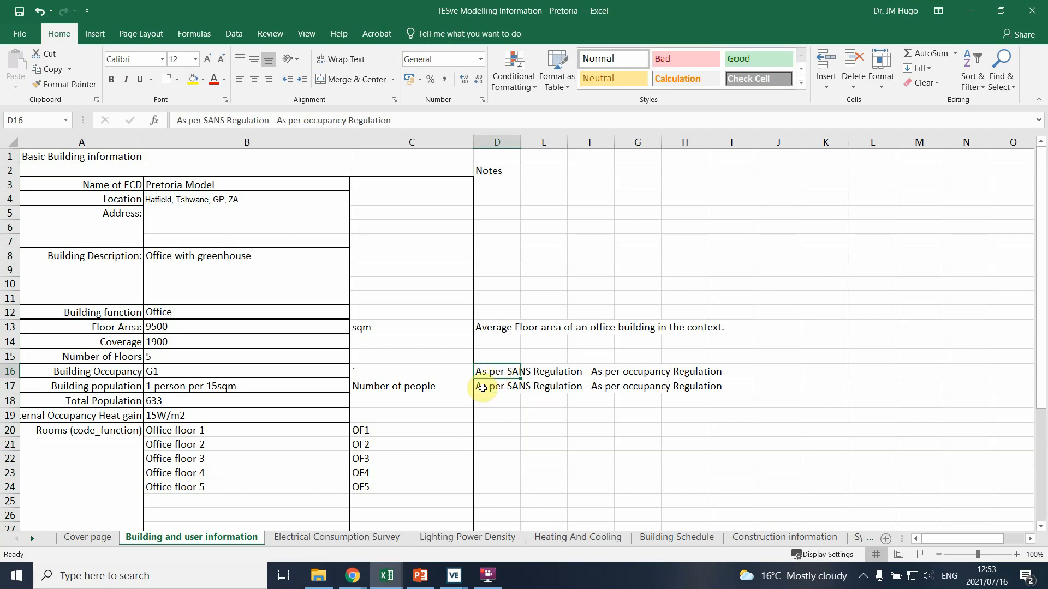
pyautogui.click(337, 537)
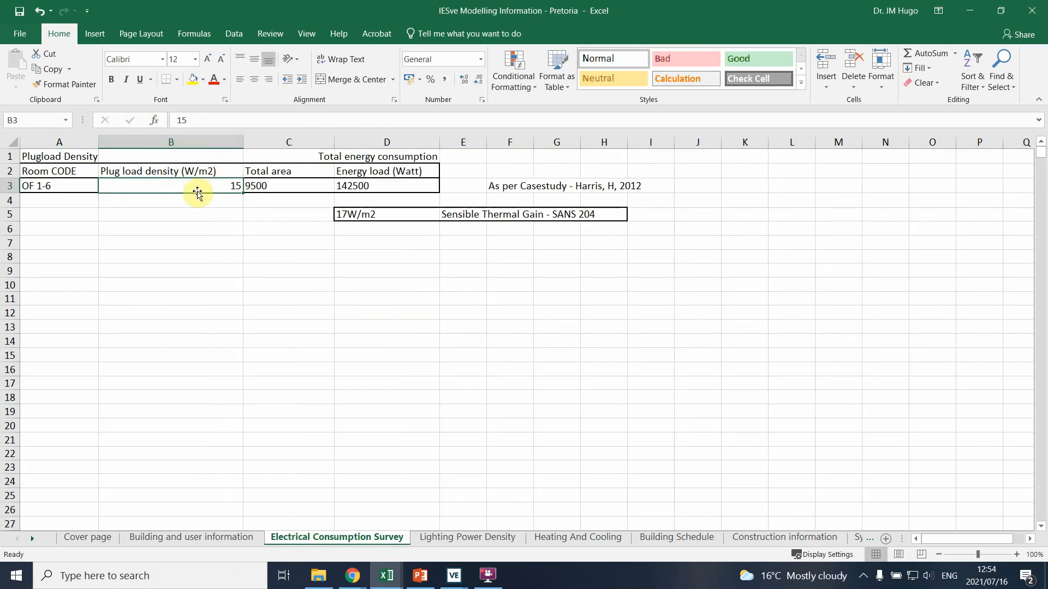
pyautogui.click(509, 186)
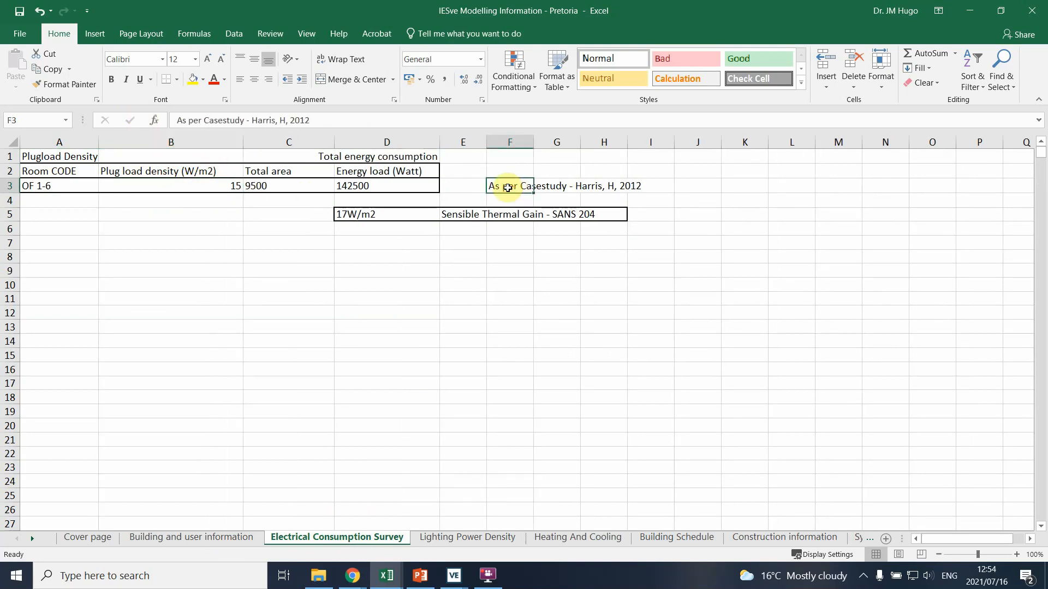
pyautogui.click(784, 537)
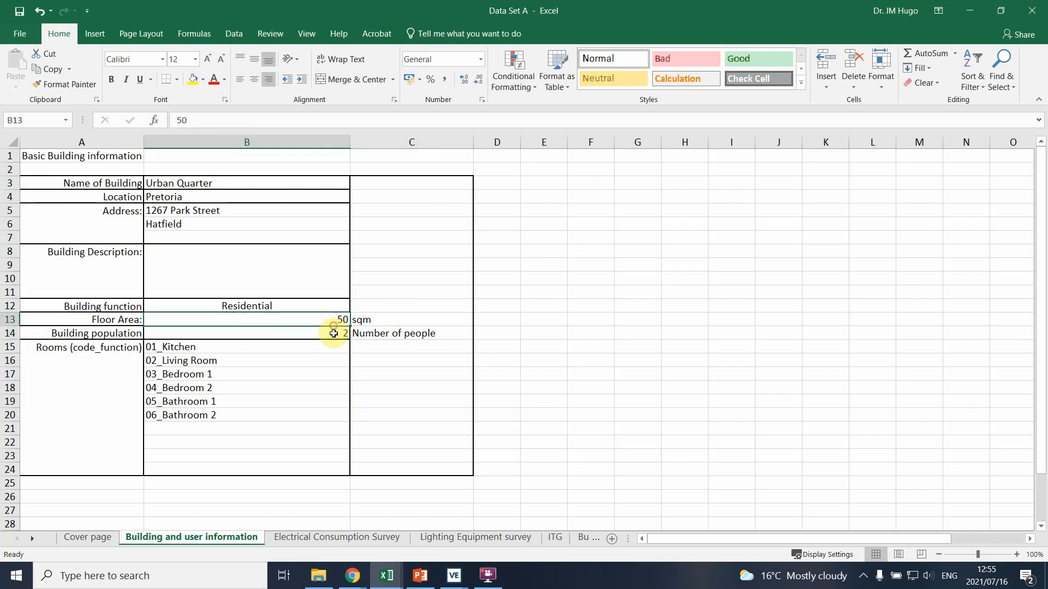
# - View the Lighting Equipment survey sheet, then the ITG sheet totalling 7.888 KWh/m²
pyautogui.click(474, 536)
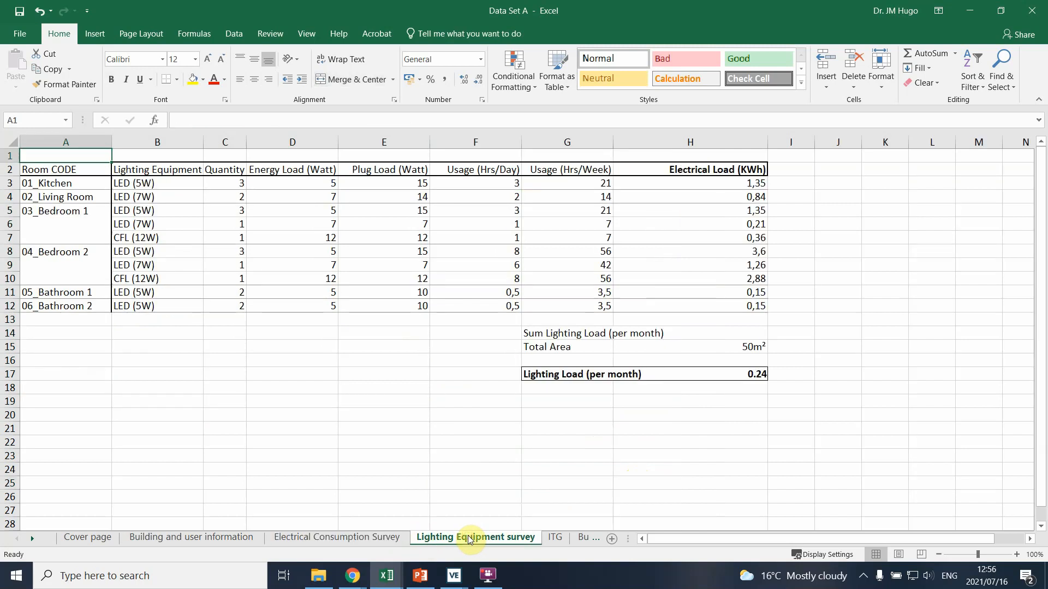
pyautogui.click(554, 536)
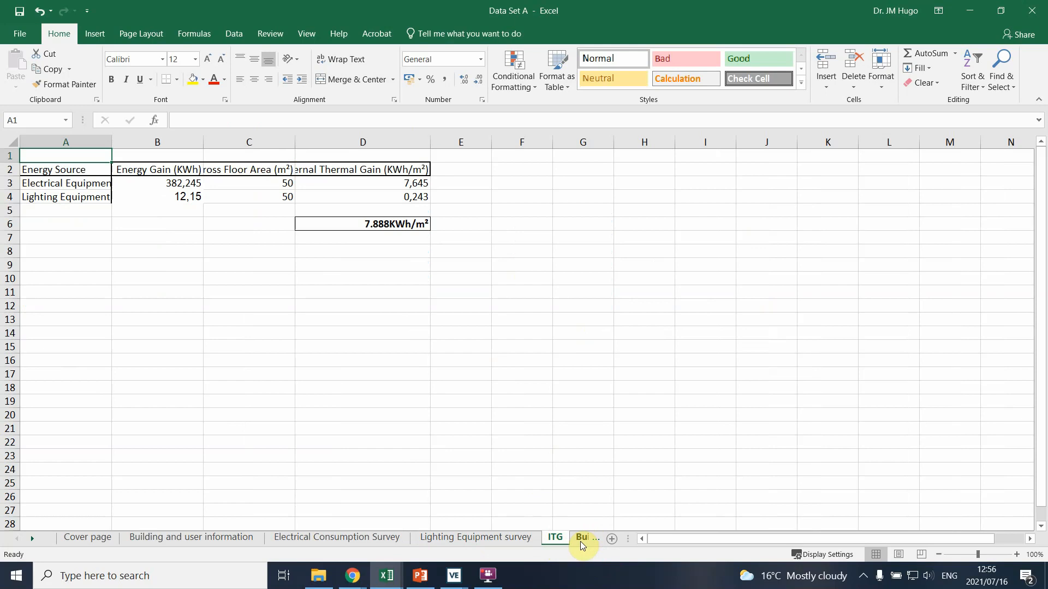